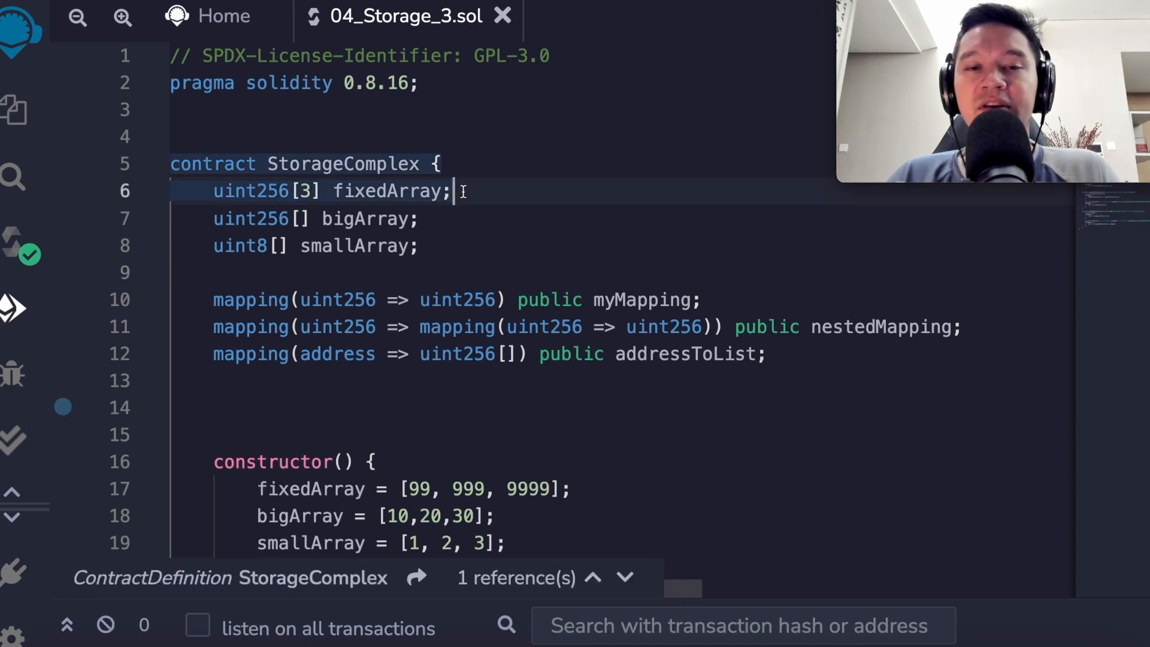
- Add state variables 'uint256 a;' through 'uint256 d;' on new lines after fixedArray
type("uint")
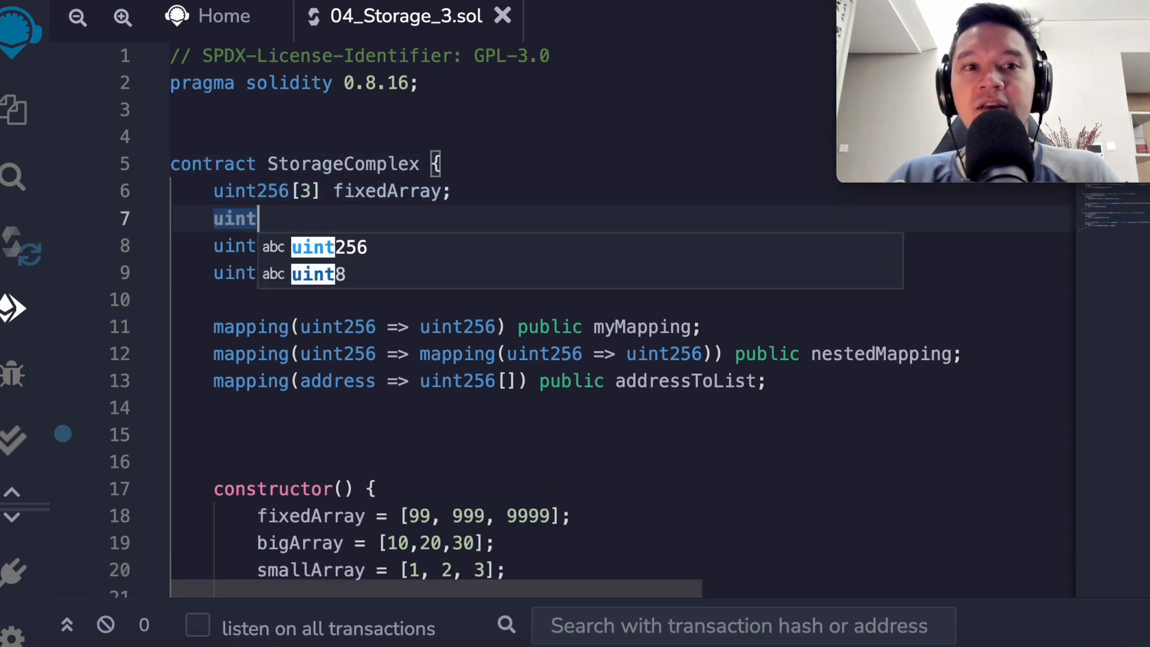
type("256 a;")
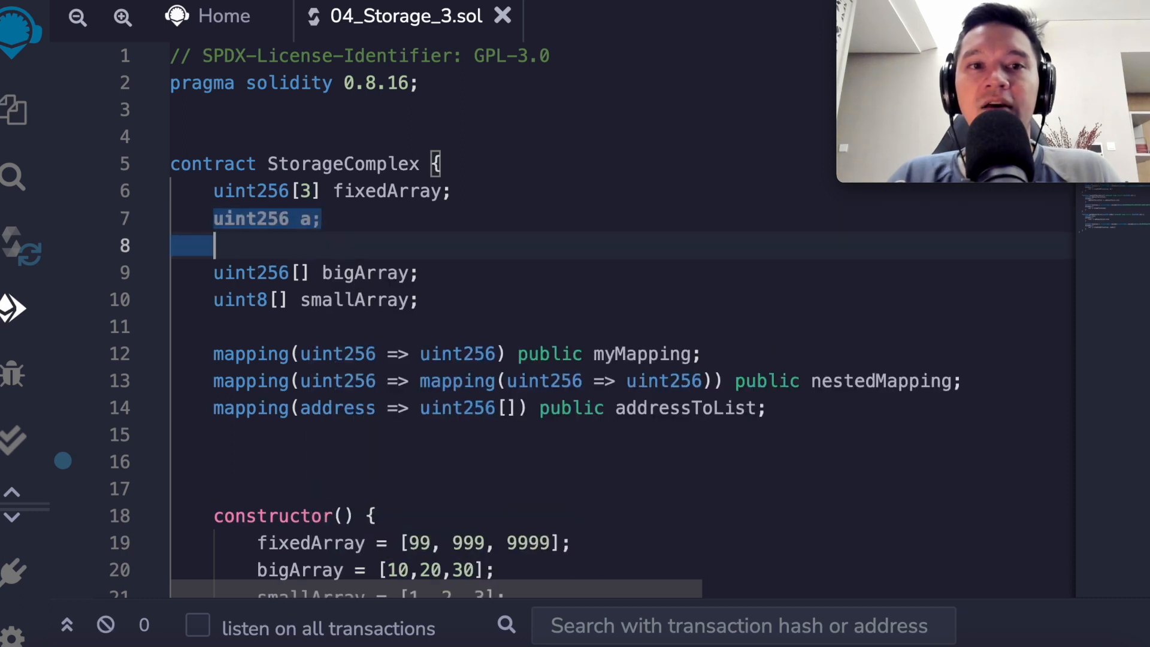
type("uint256 b;")
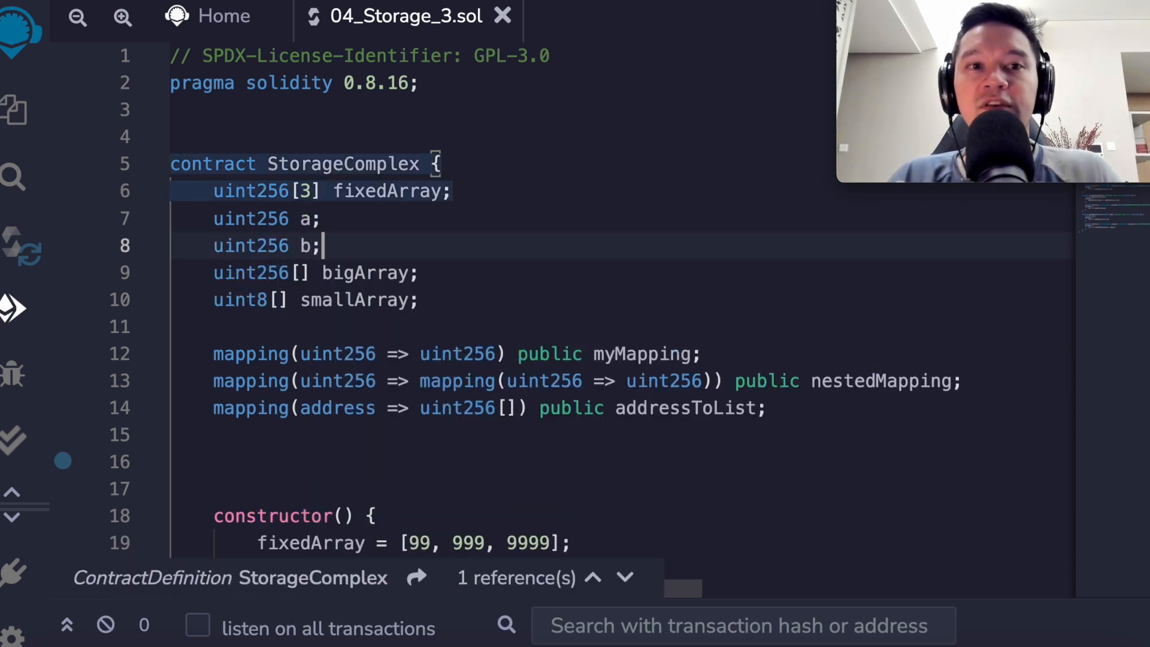
type("uint256 c;")
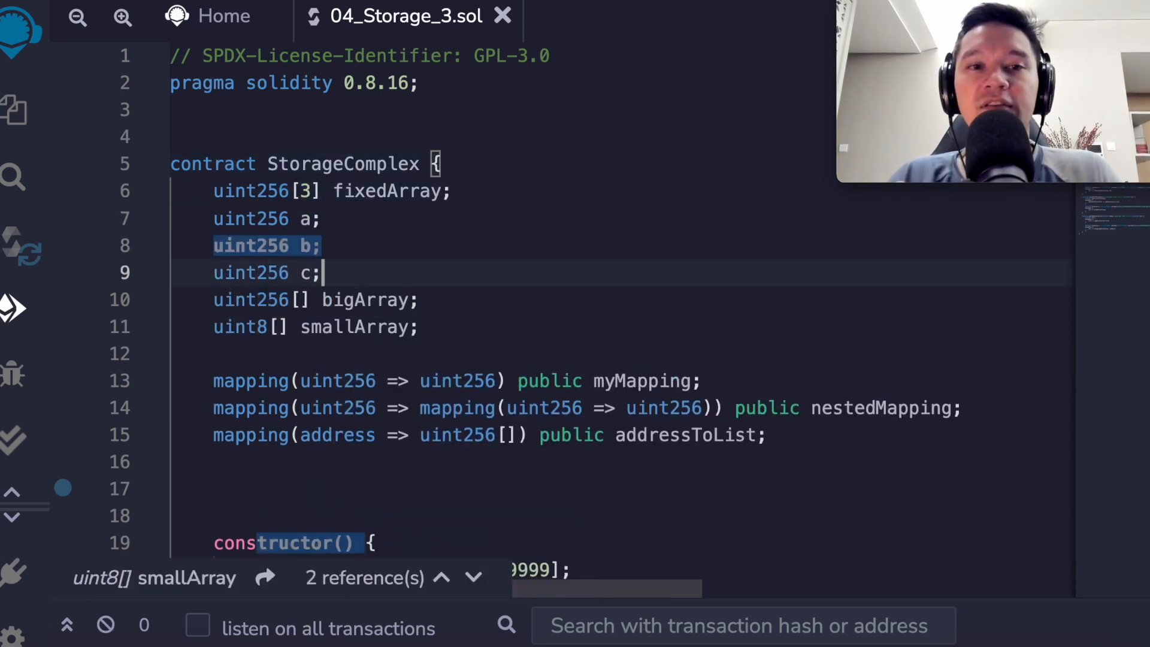
type("uint256 d;")
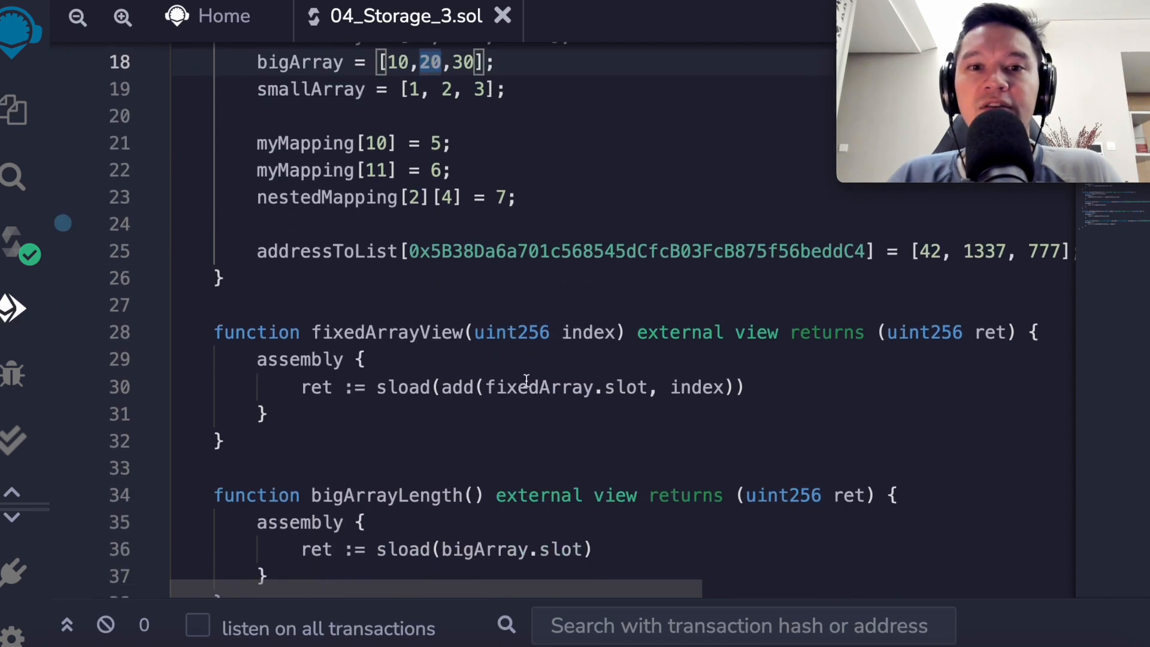
- Select the slot-plus-index sload expression in fixedArrayView
double_click(697, 387)
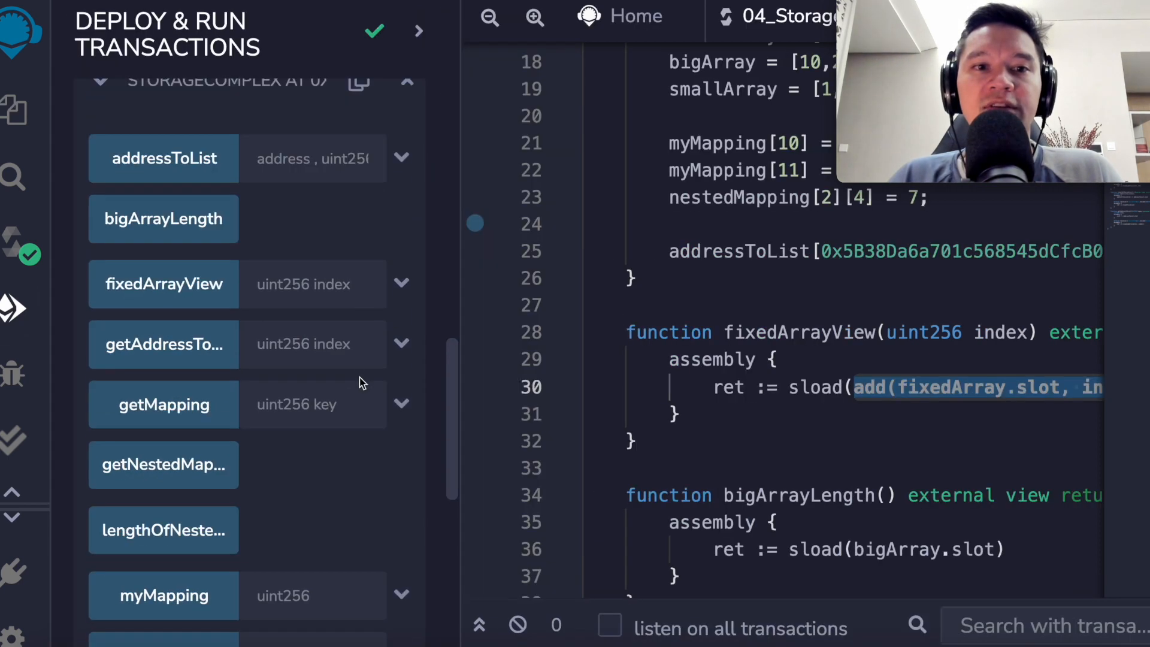
- Call fixedArrayView with indices 0 and 2, reading values such as 99
type("0")
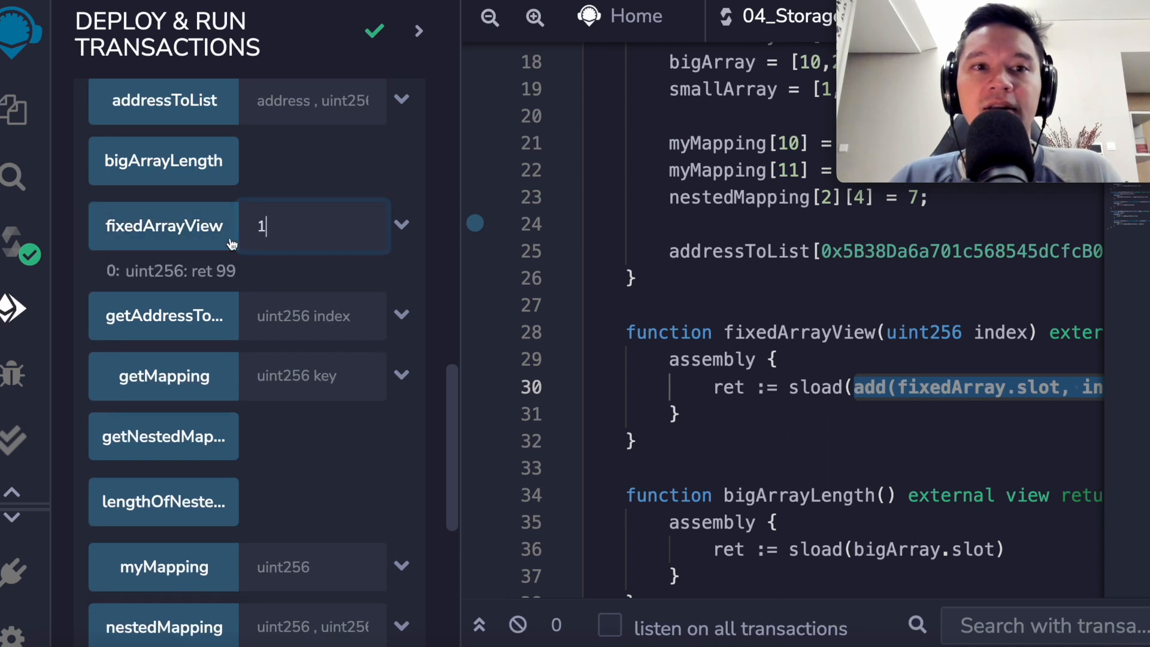
type("2")
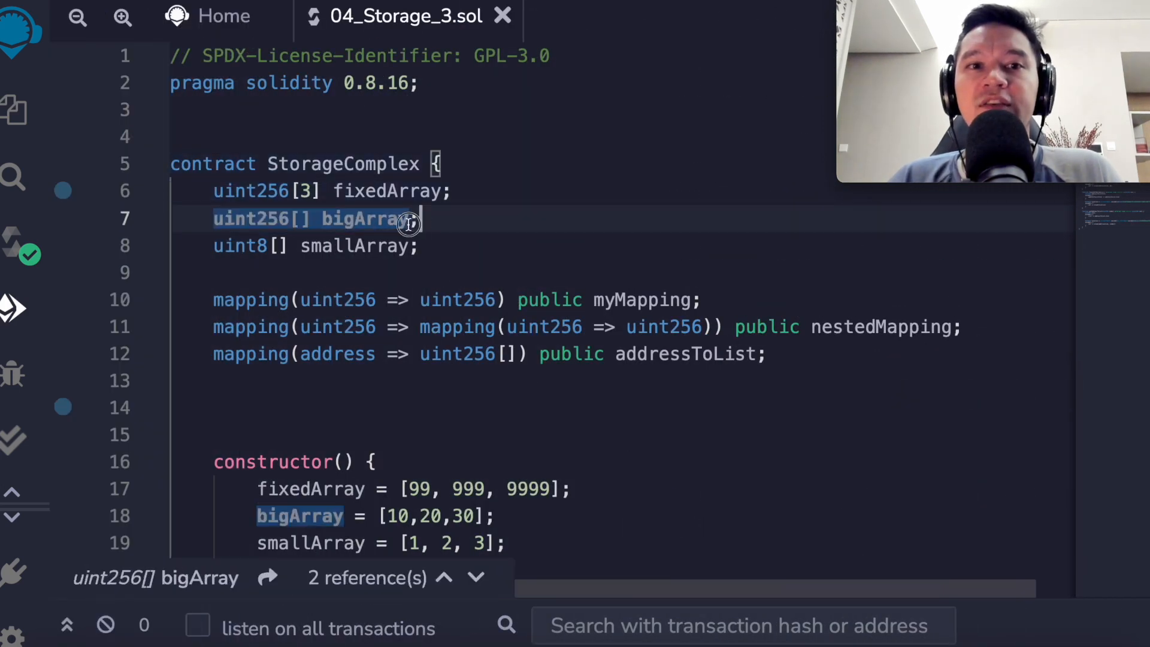
- Scroll to bigArrayLength and highlight bigArray in its assembly code
scroll("down", 3)
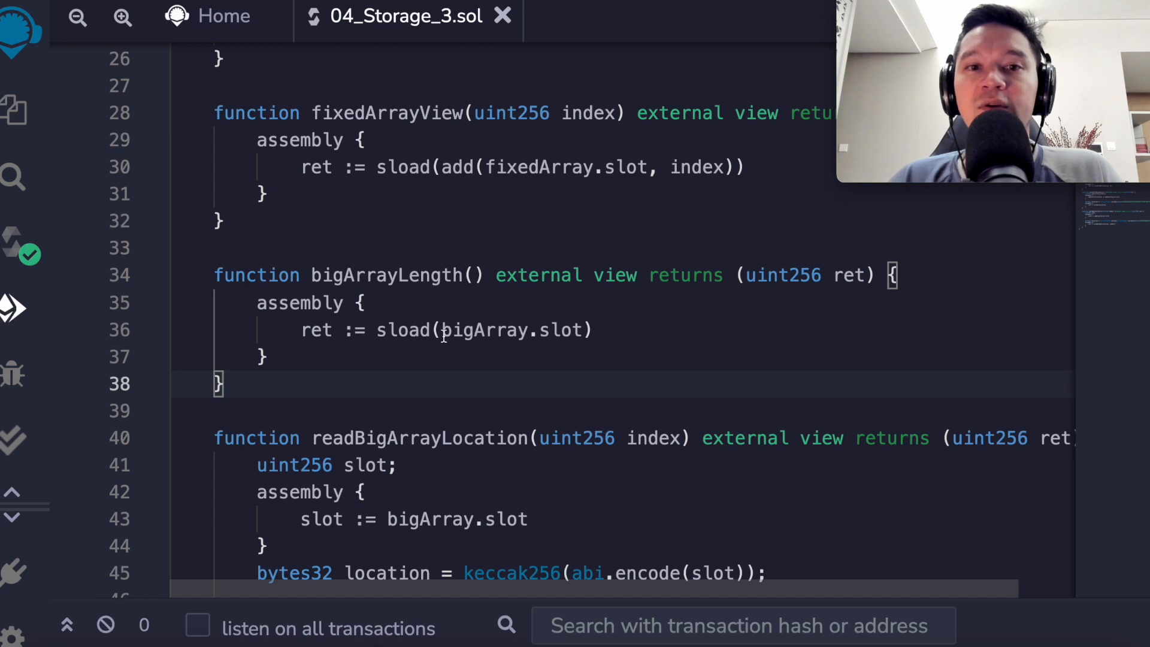
double_click(513, 329)
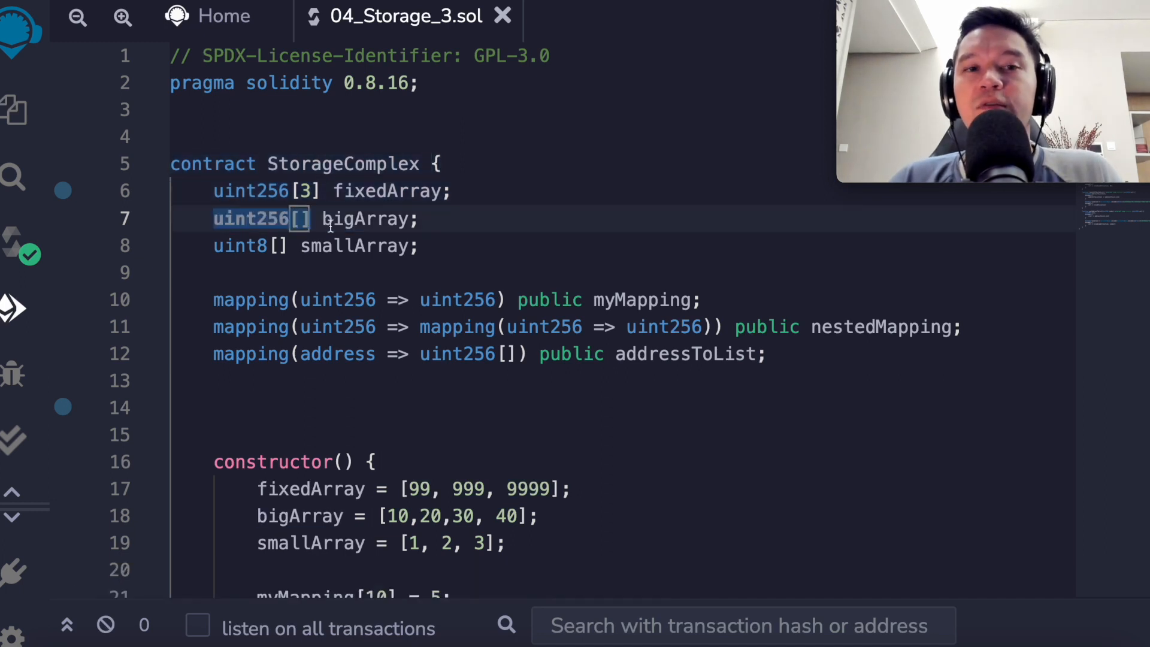
mouse_move(300, 311)
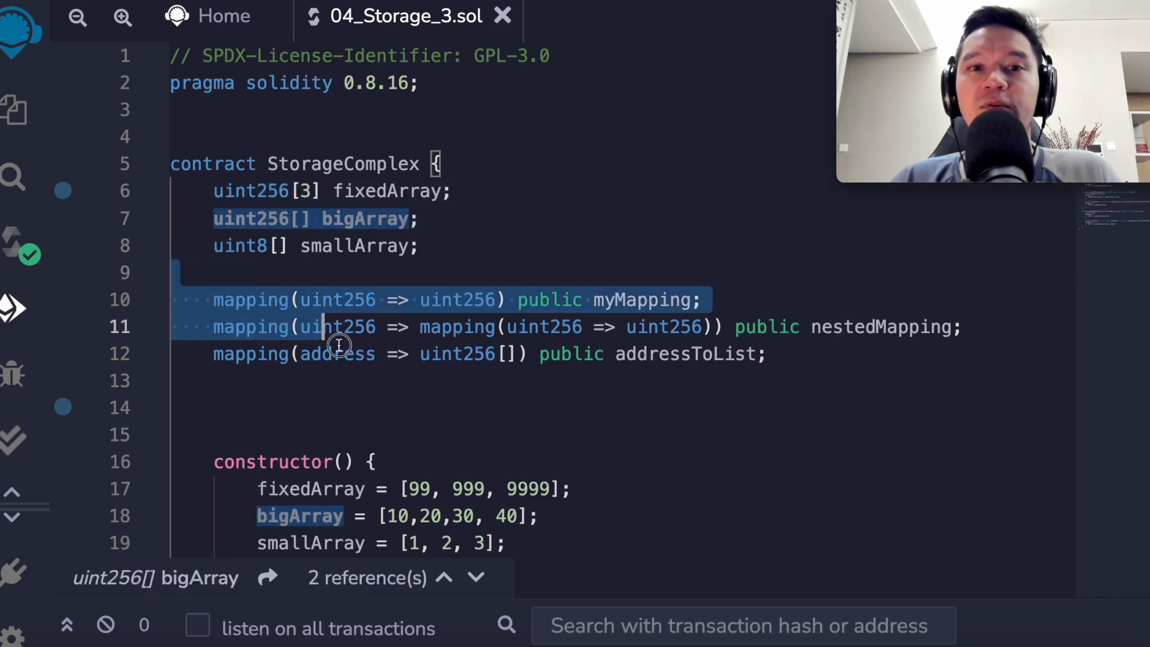
scroll("down", 3)
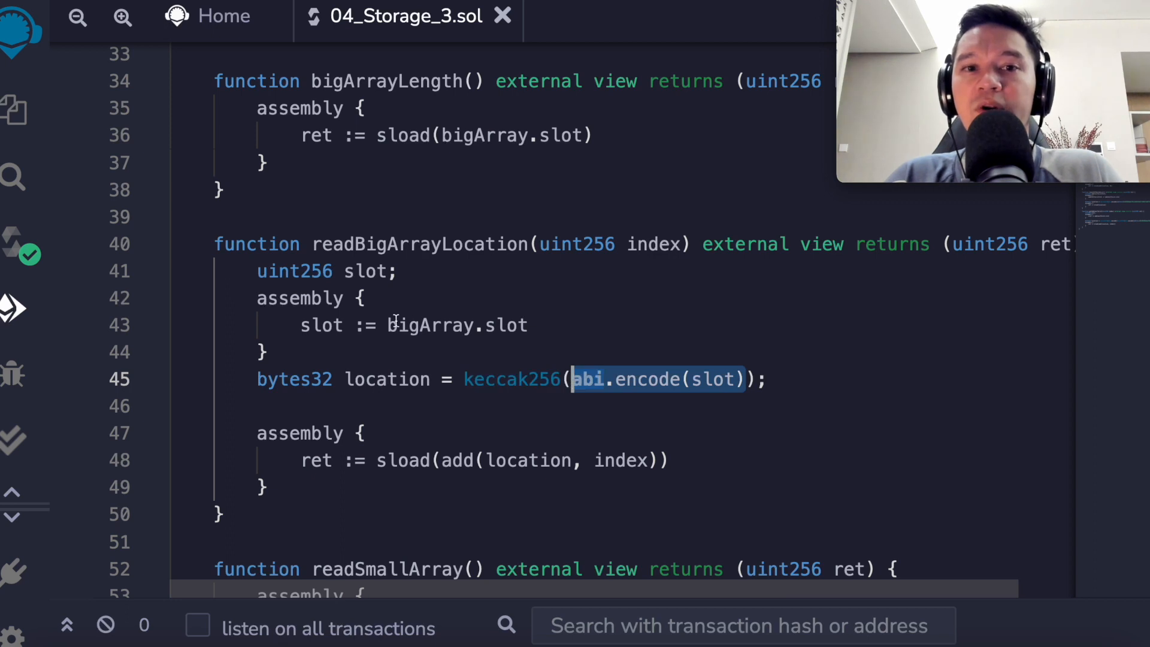
left_click(765, 379)
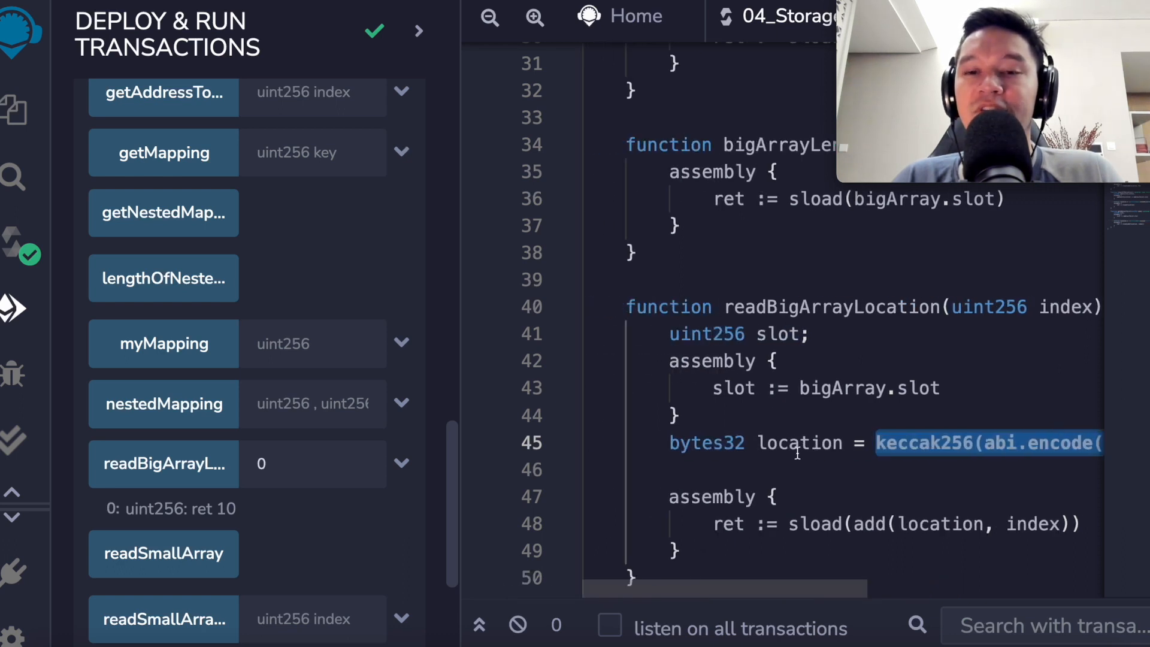
- Query readBigArrayLocation with indices 1 and 3, getting 20 and 40
scroll("down", 3)
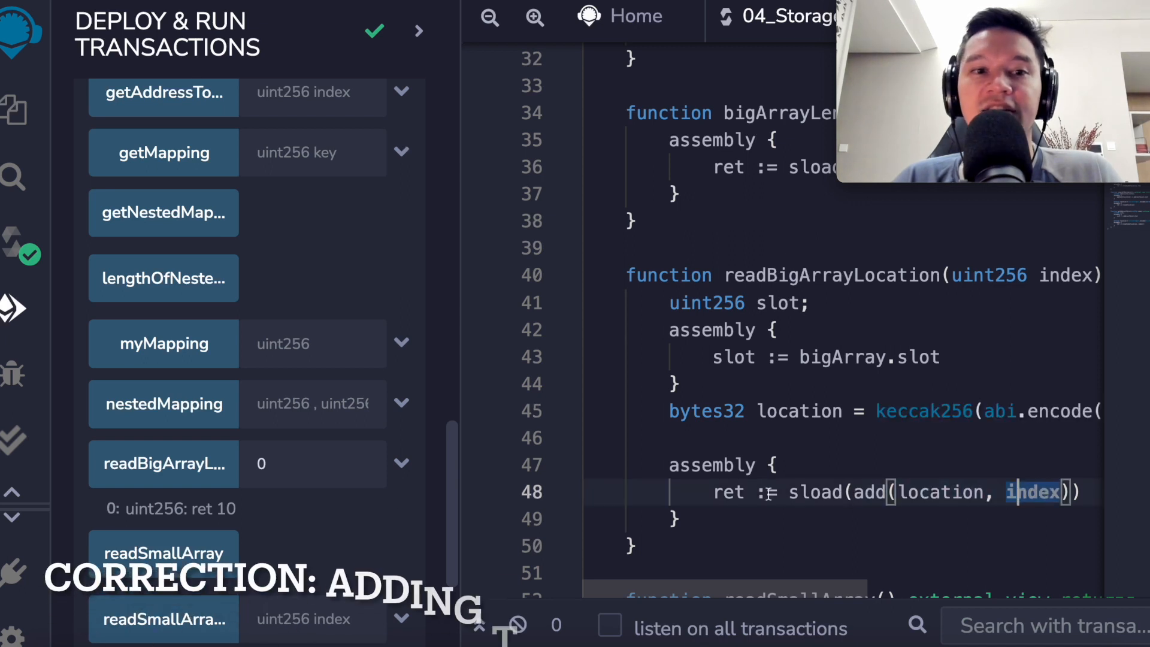
type("1")
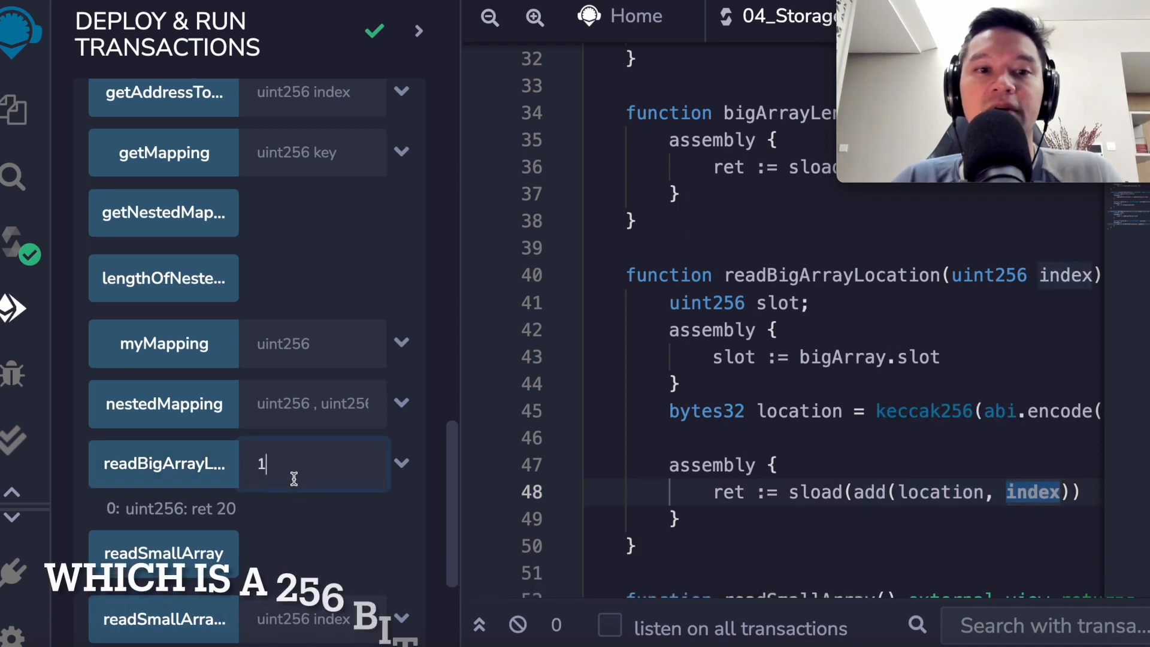
type("3")
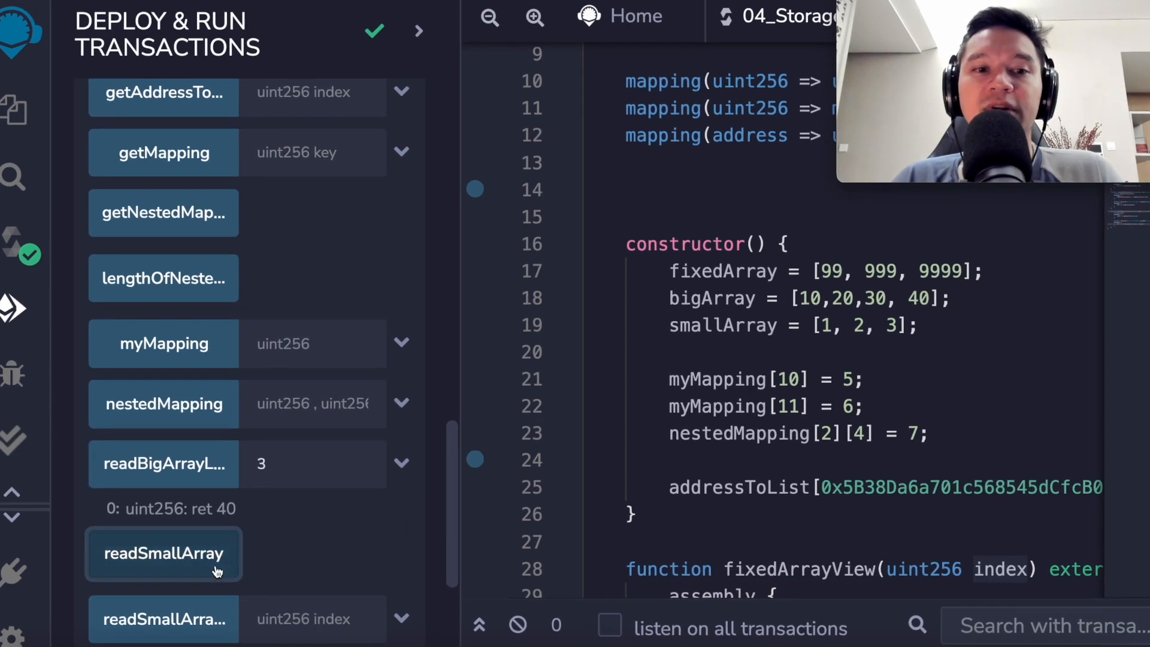
- Read smallArray's length of 3, then highlight uint8 in smallArray's declaration
left_click(163, 552)
type("0")
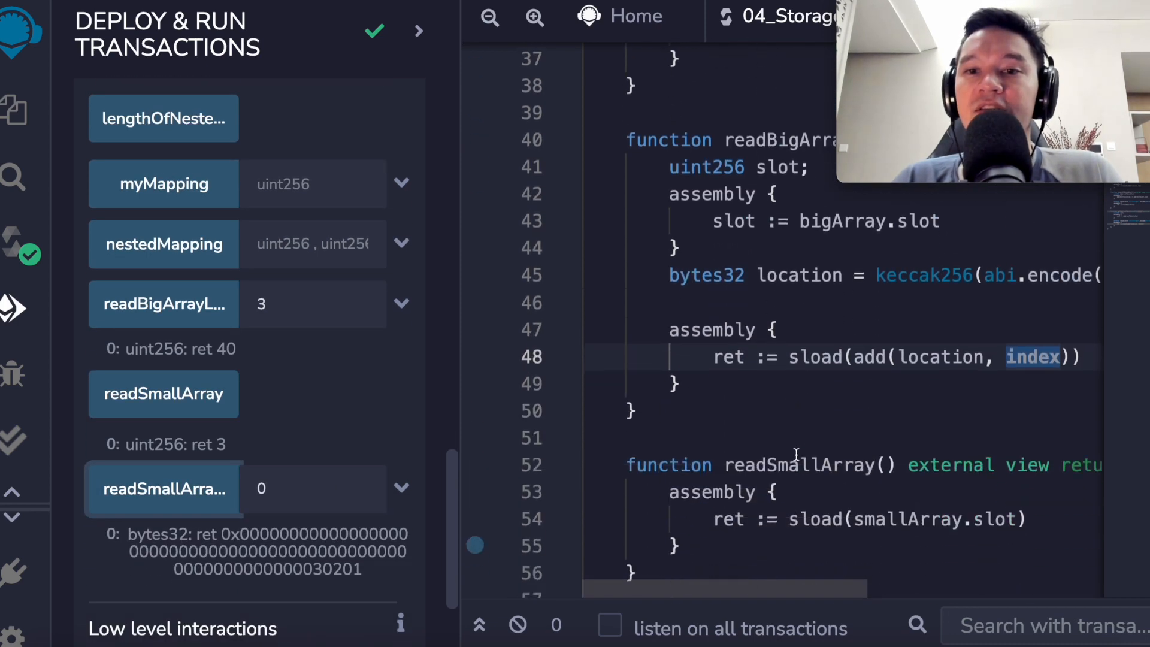
scroll("down", 3)
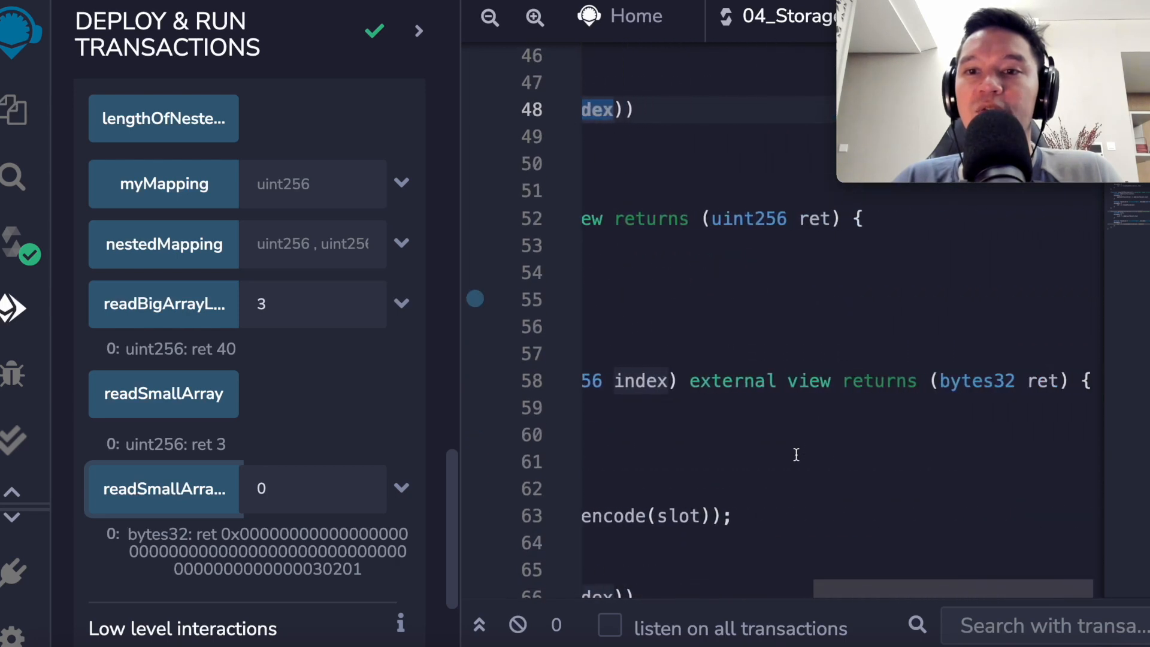
scroll("down", 3)
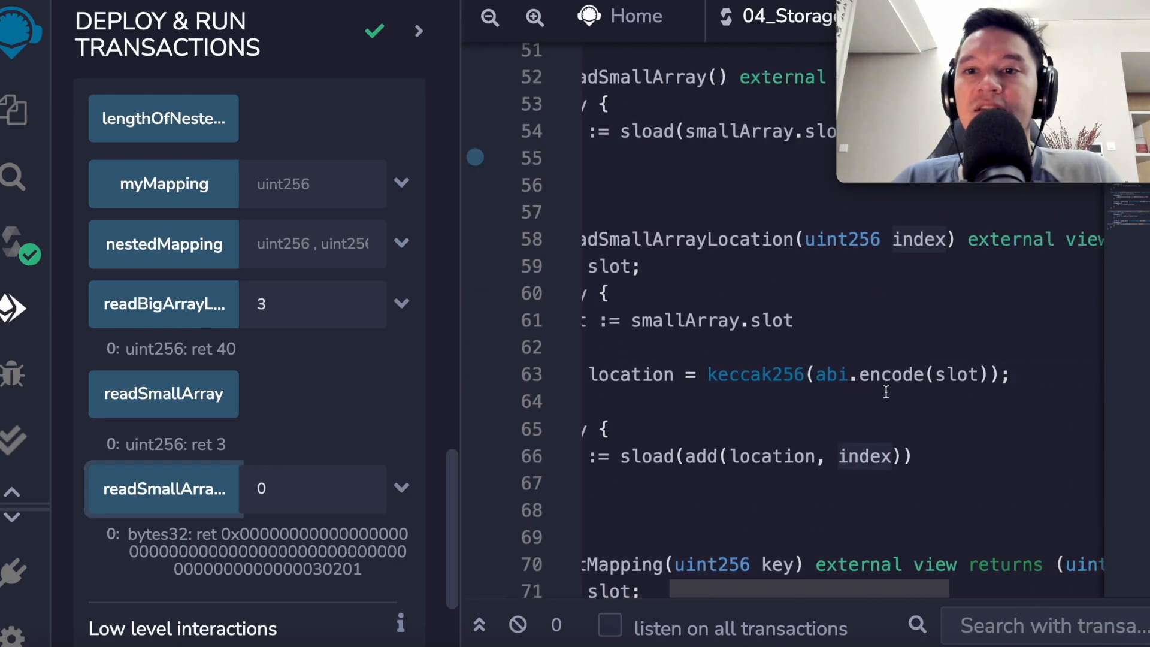
scroll("left", 3)
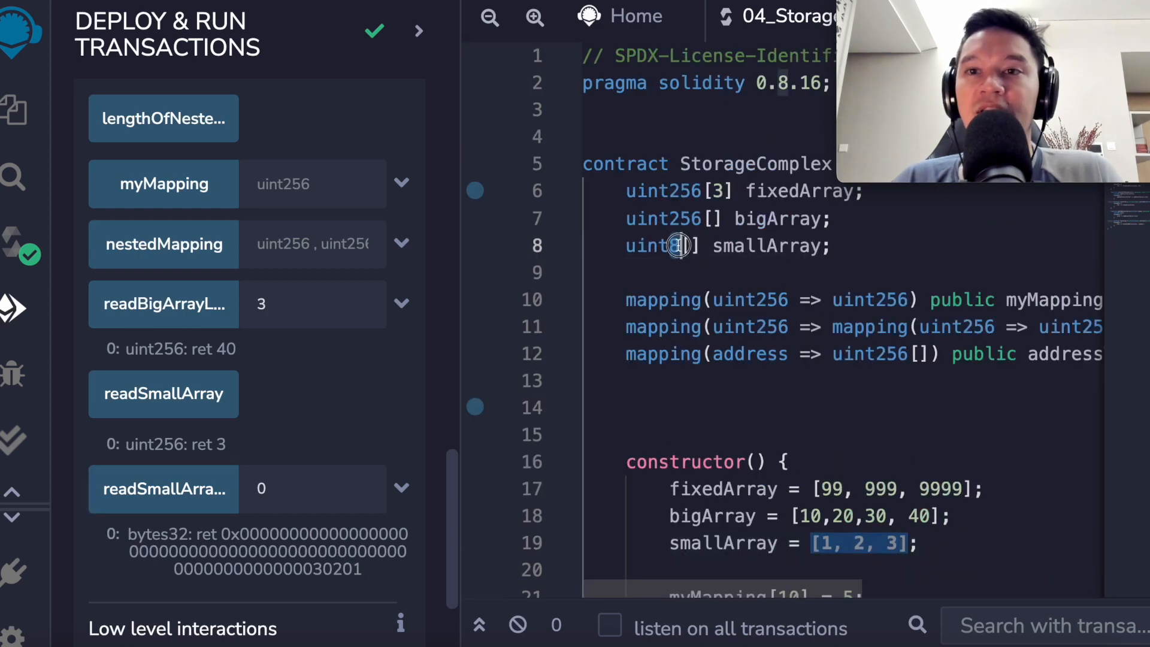
double_click(651, 246)
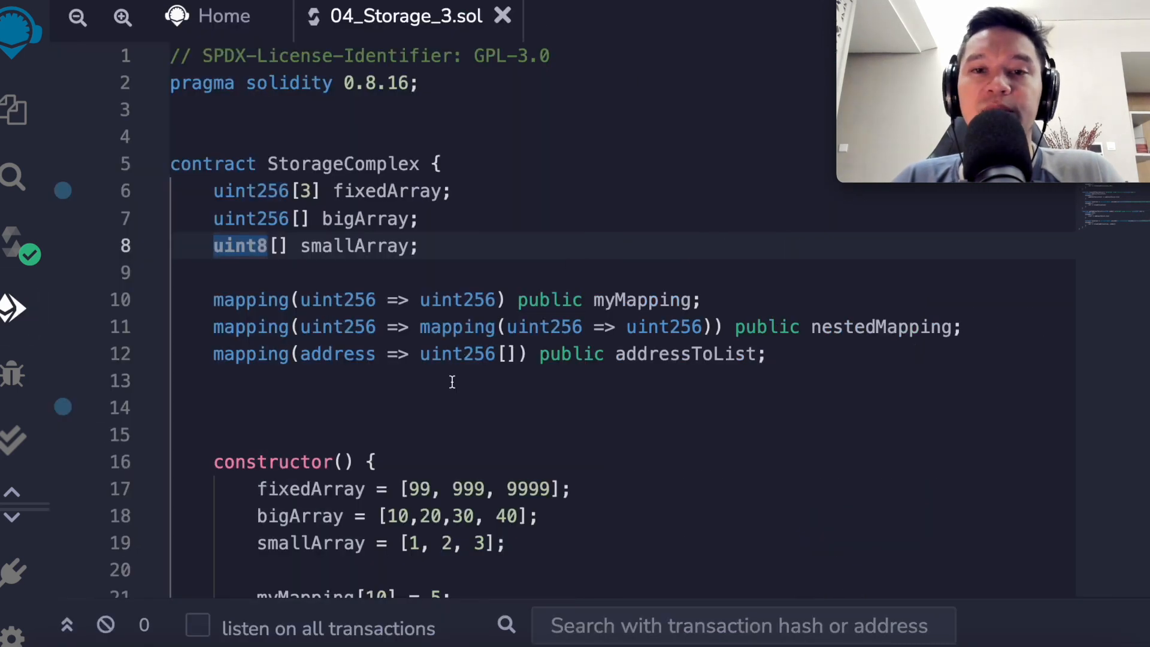
- Walk through getMapping, pointing out the slot and key in its hash encoding
scroll("down", 3)
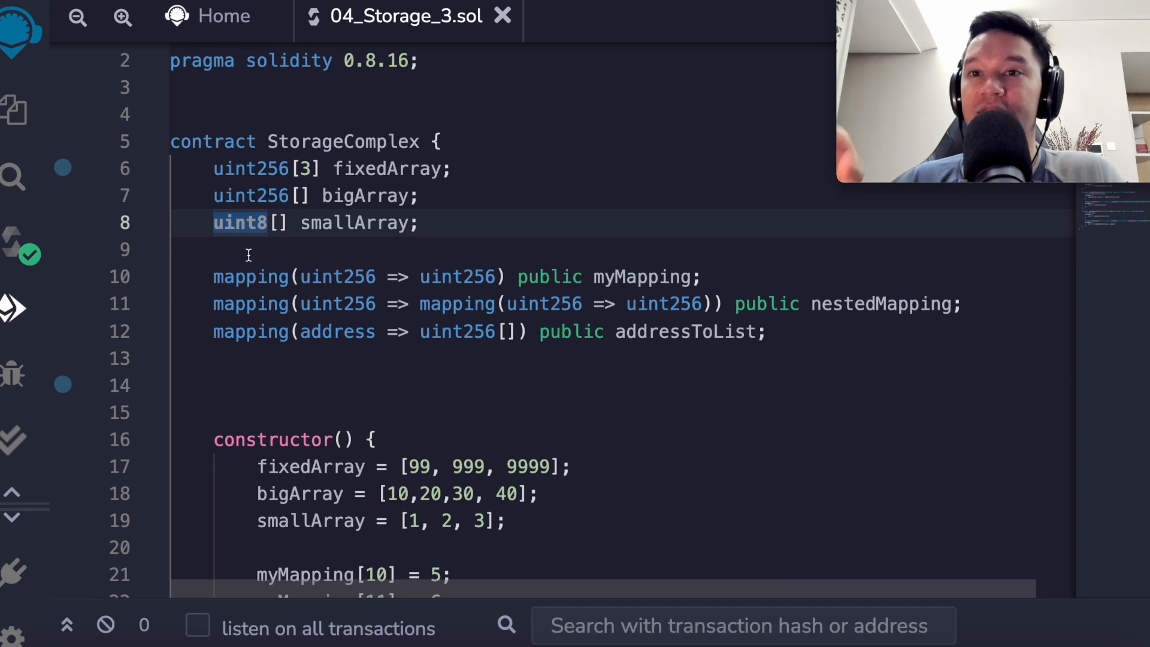
scroll("down", 3)
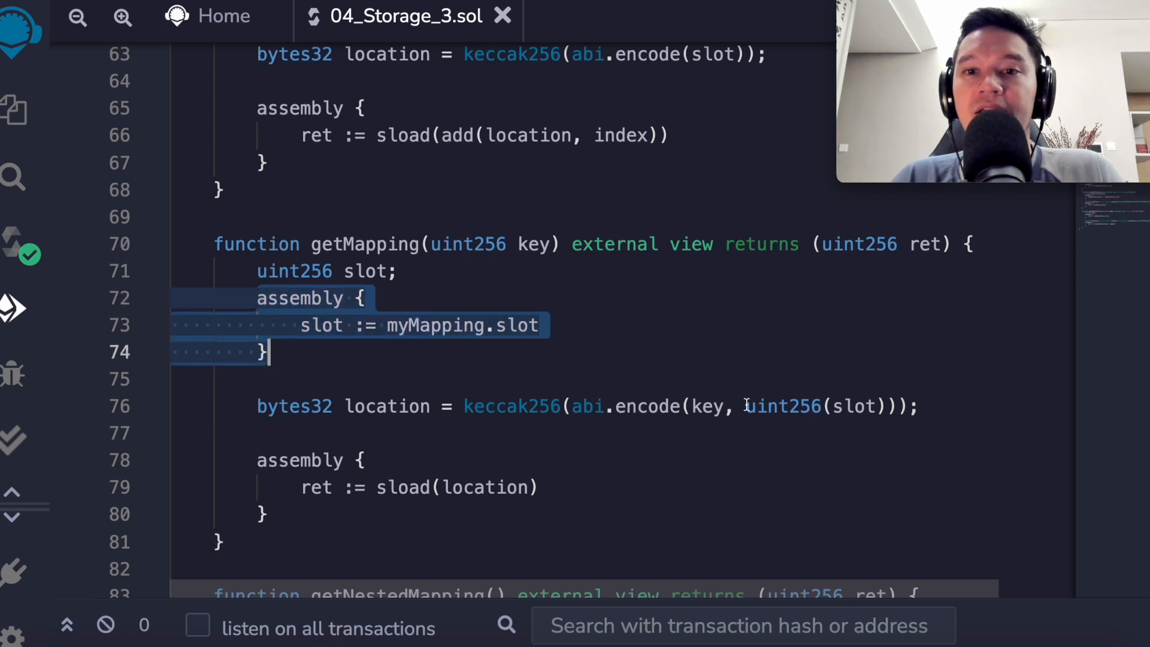
left_click(852, 406)
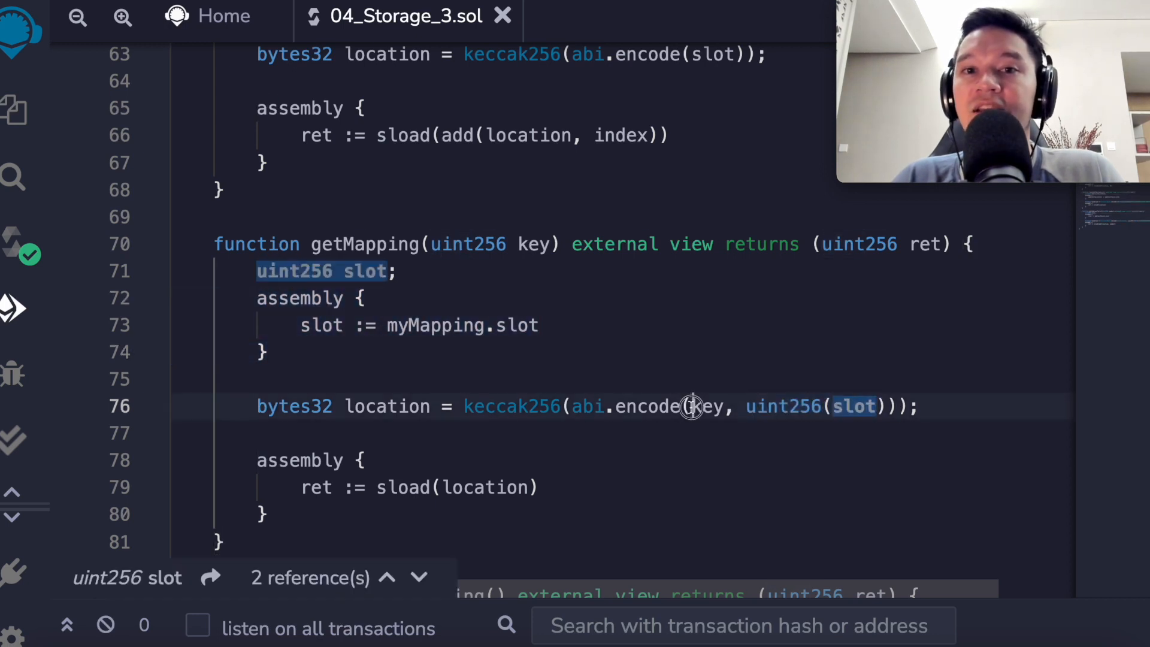
left_click(511, 406)
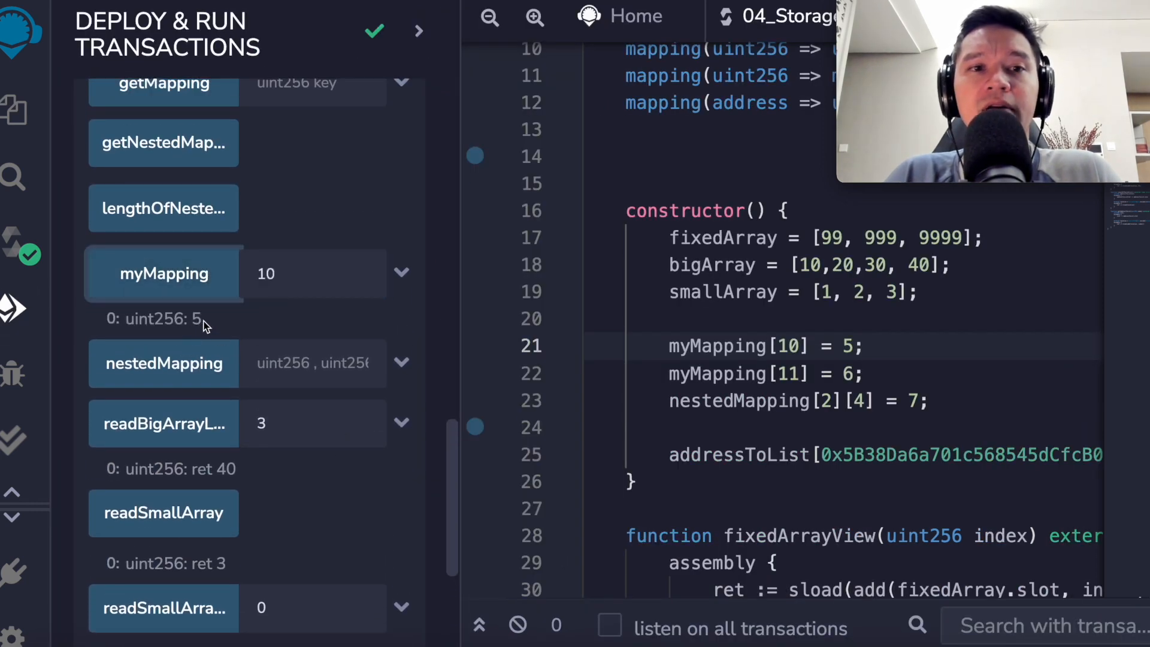
- Call getMapping with key 10 and confirm it returns 5
scroll("down", 3)
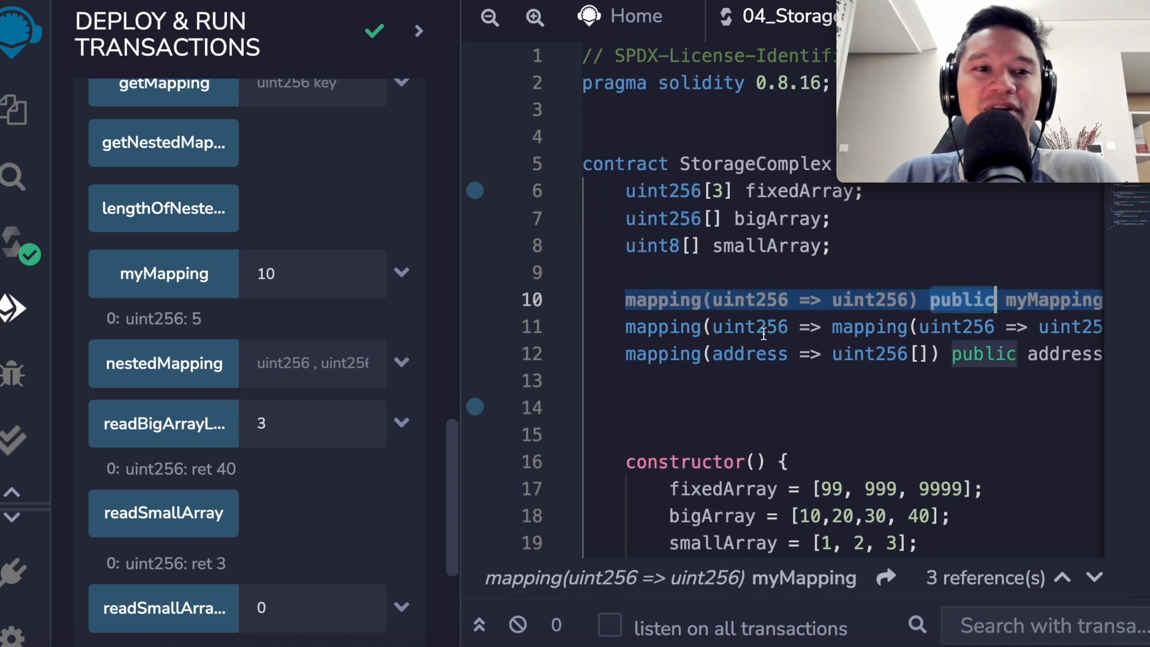
scroll("down", 3)
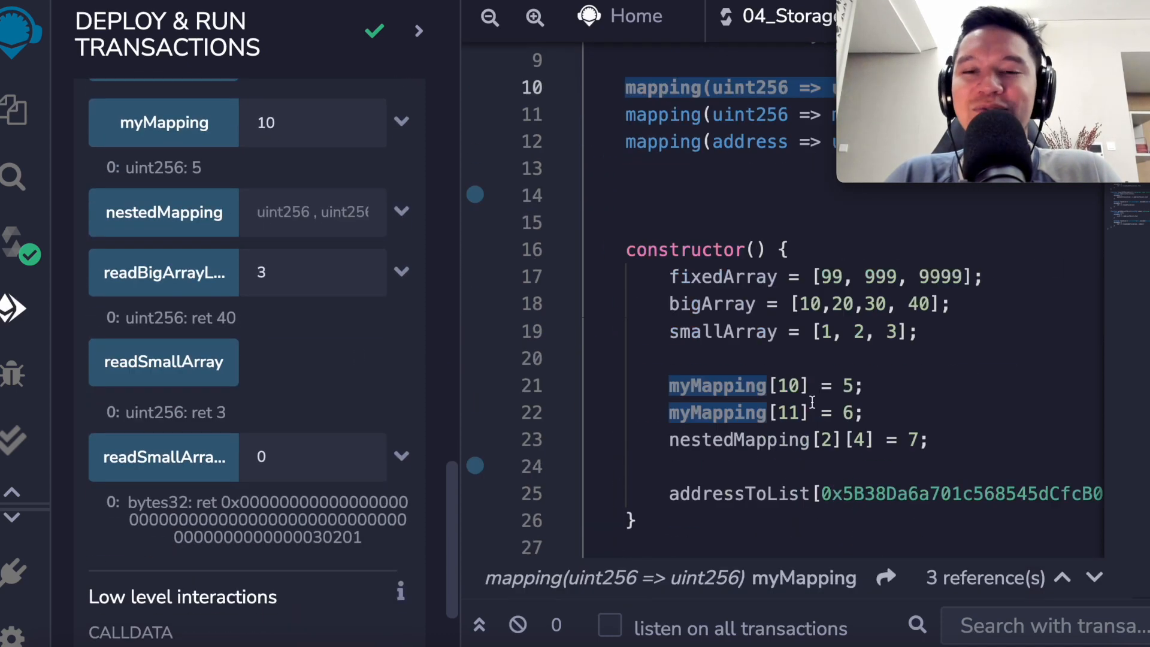
scroll("down", 3)
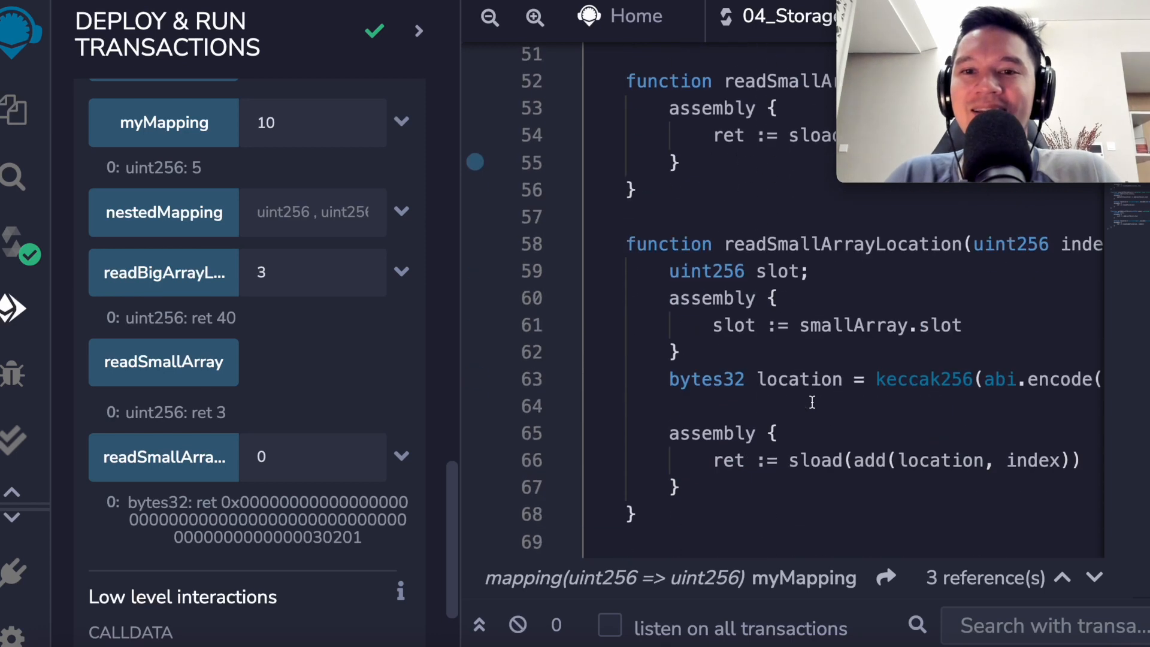
scroll("down", 3)
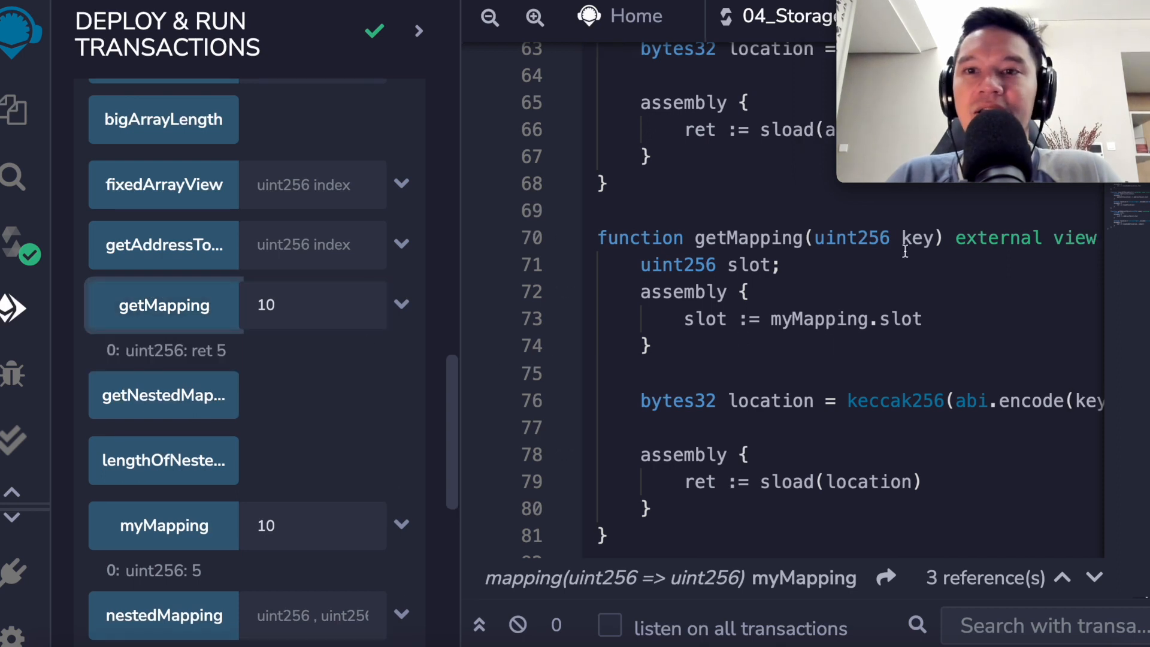
scroll("right", 3)
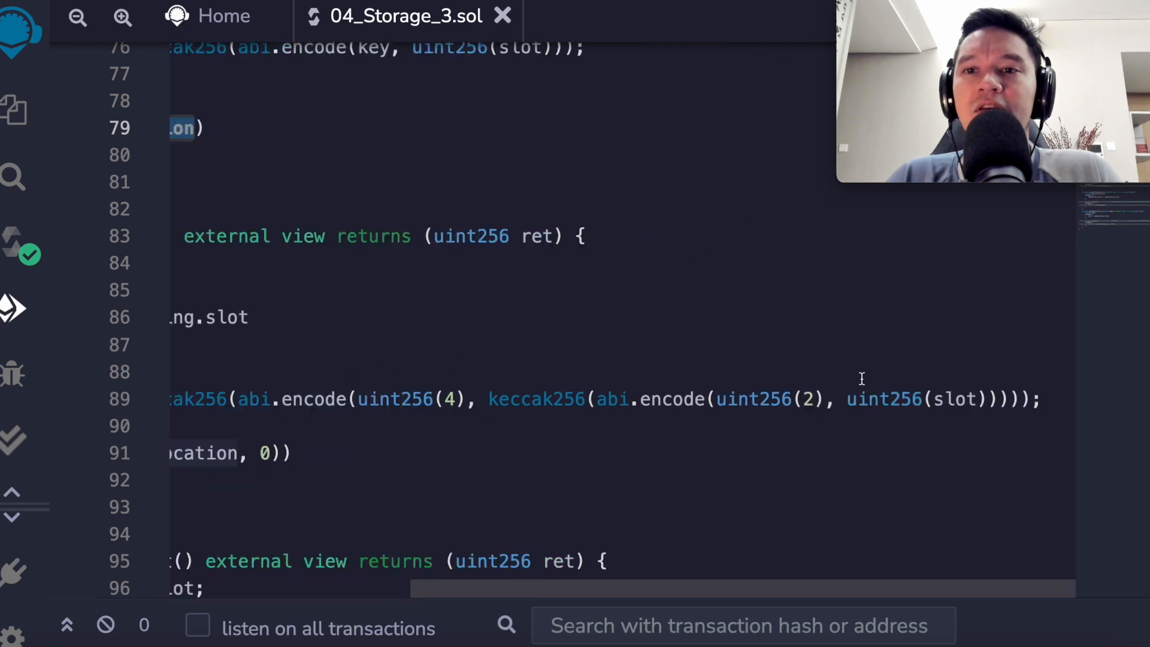
double_click(915, 399)
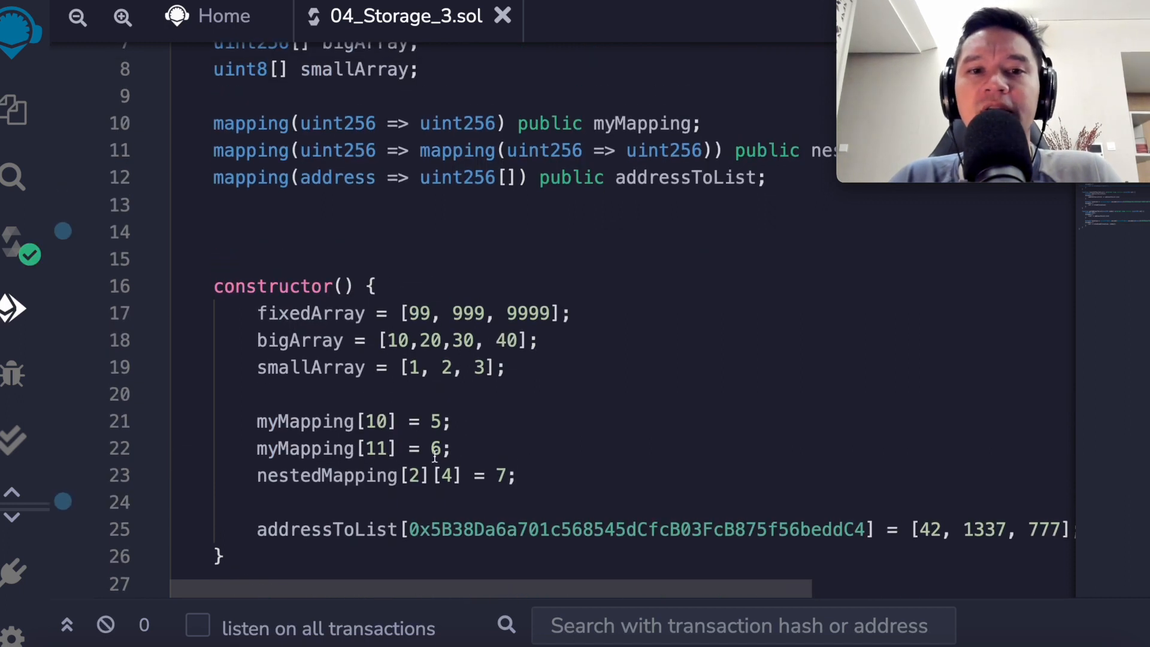
left_click(462, 476)
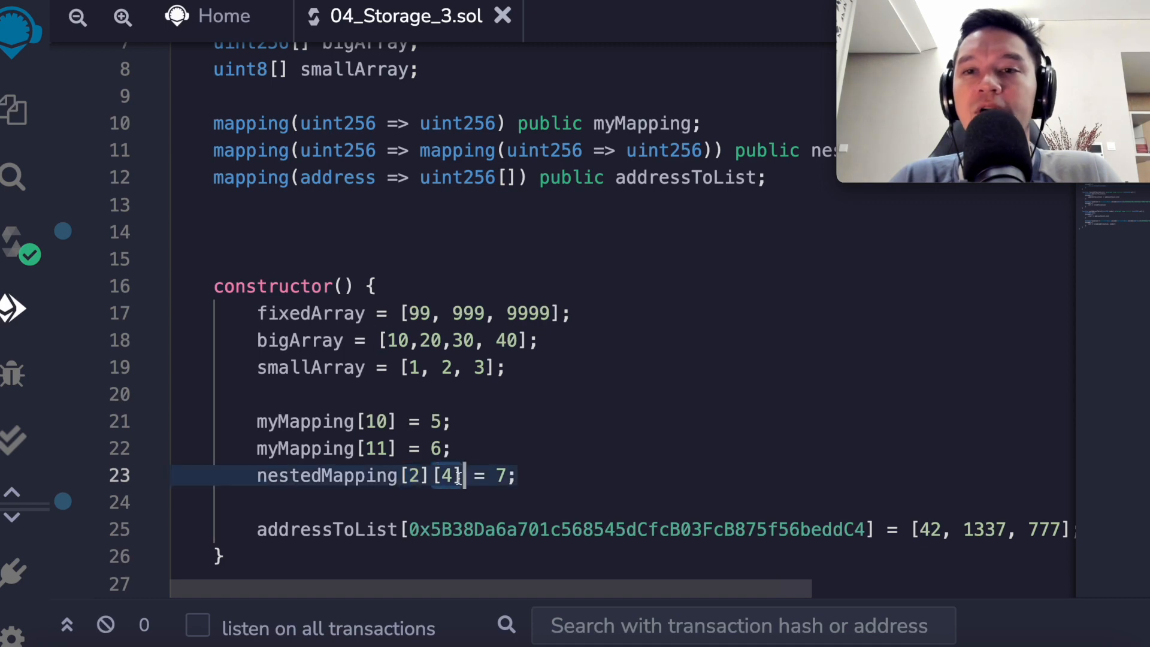
scroll("down", 3)
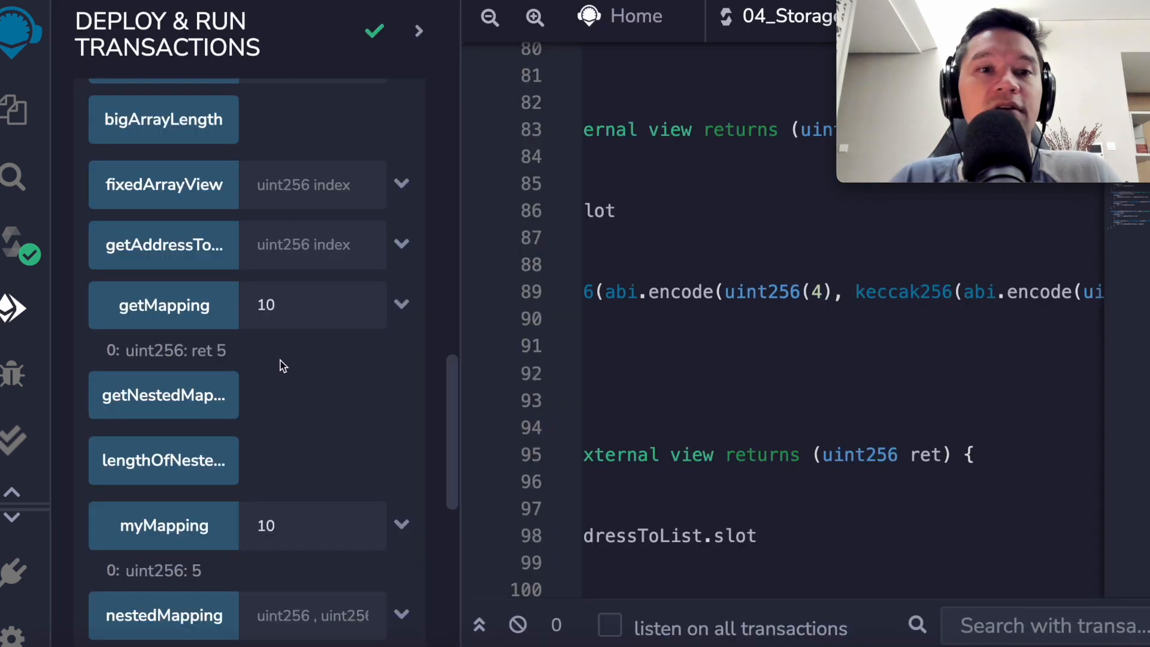
- Call getNestedMapping and see it return 7, nestedMapping[2][4]'s value
left_click(163, 395)
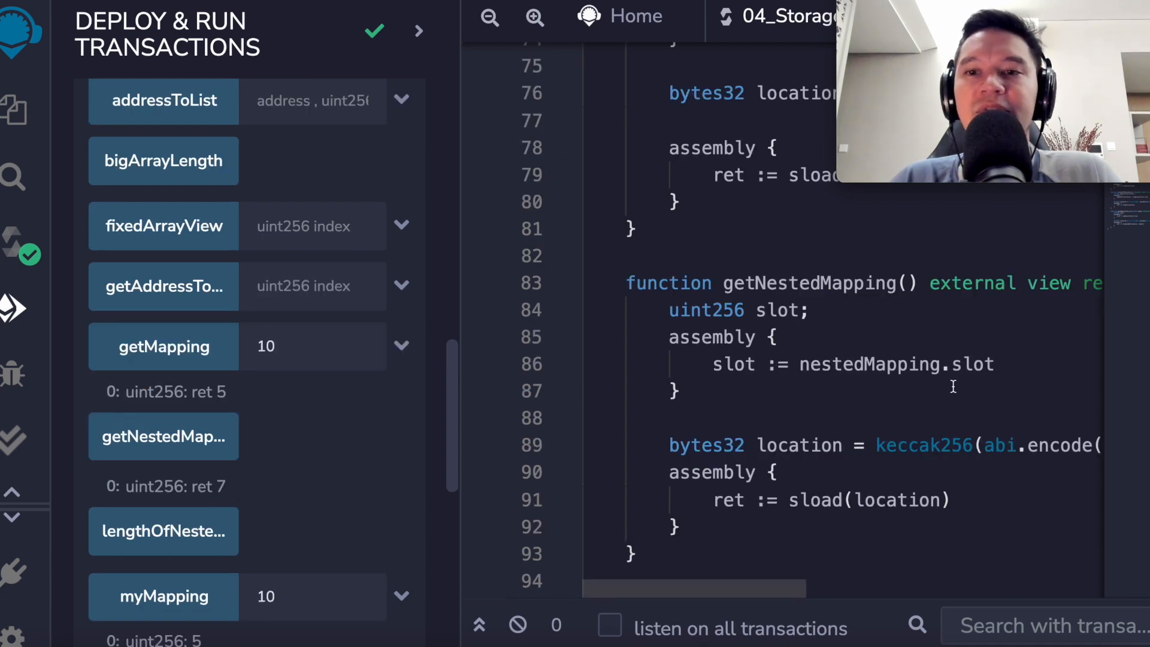
scroll("right", 3)
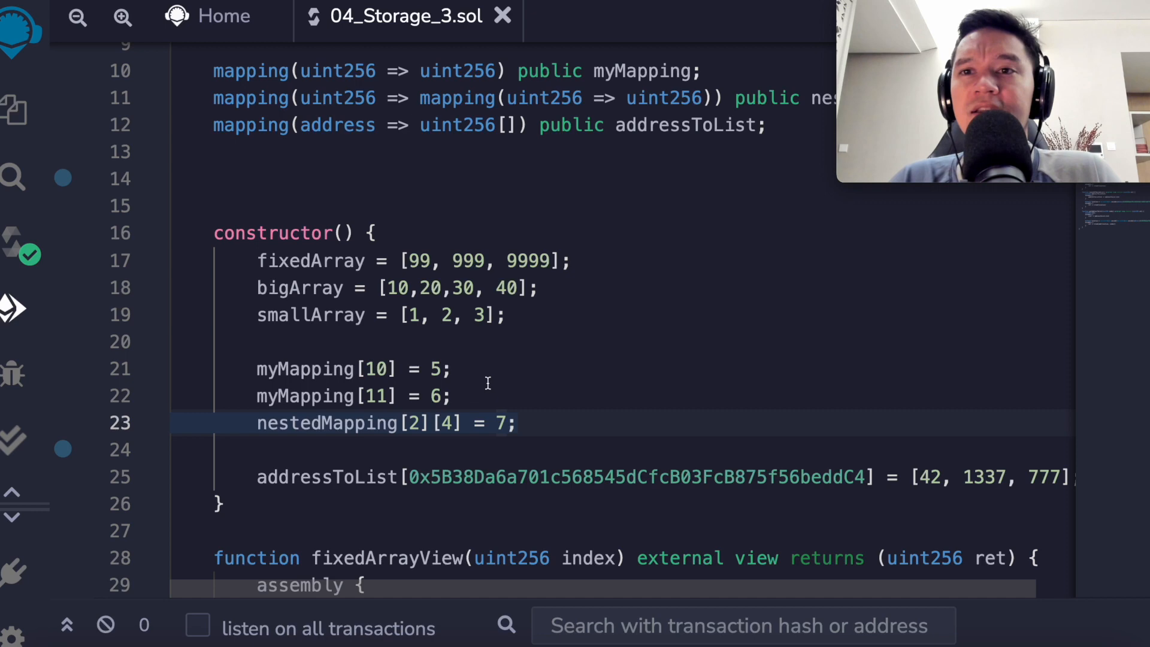
scroll("down", 3)
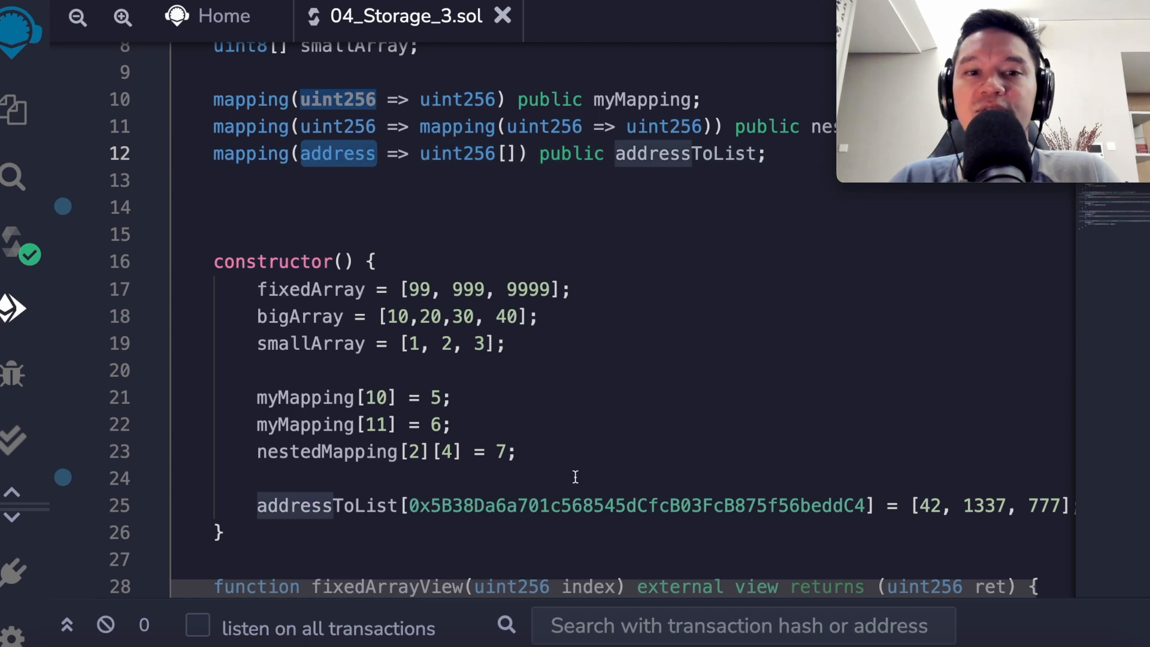
scroll("down", 3)
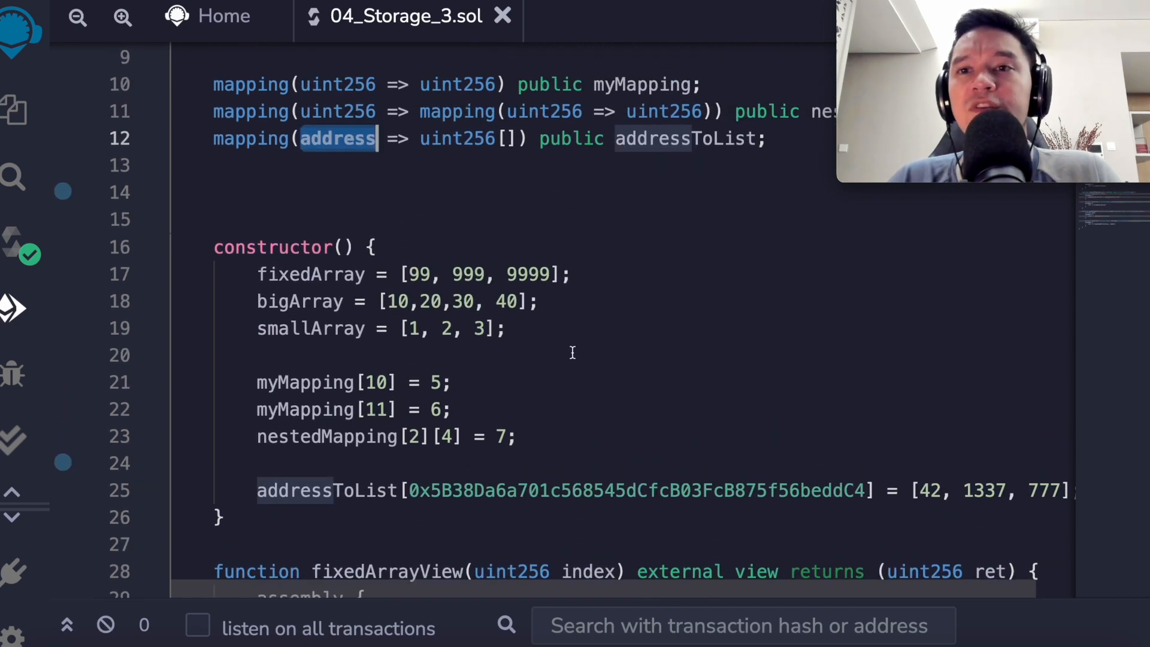
mouse_move(415, 137)
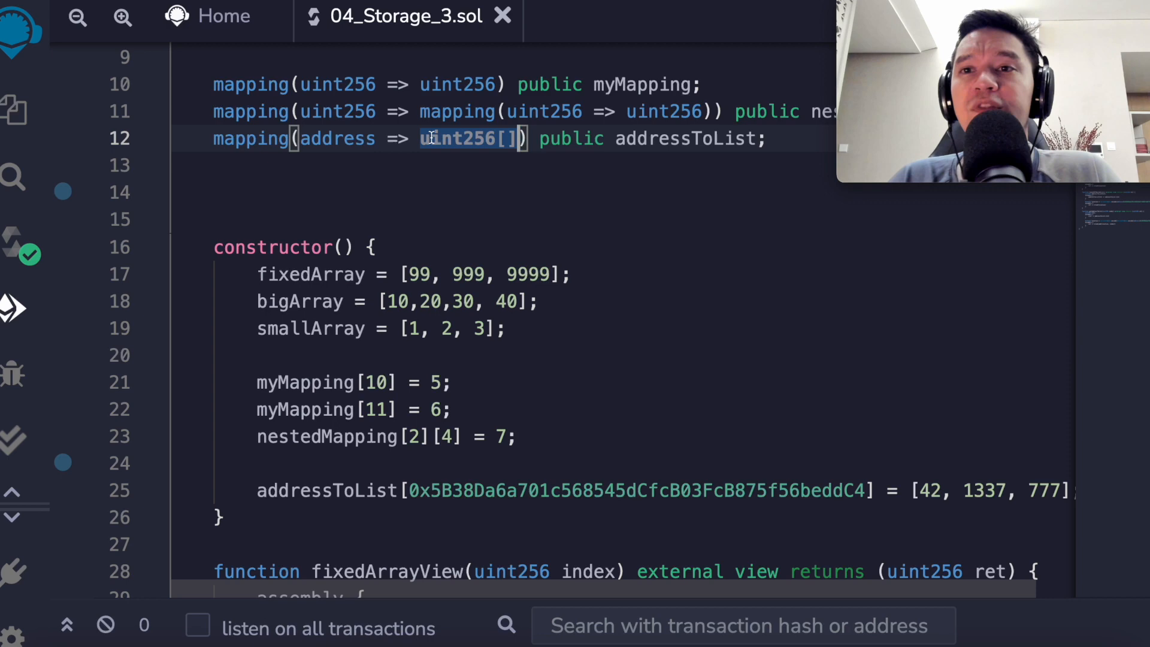
double_click(458, 139)
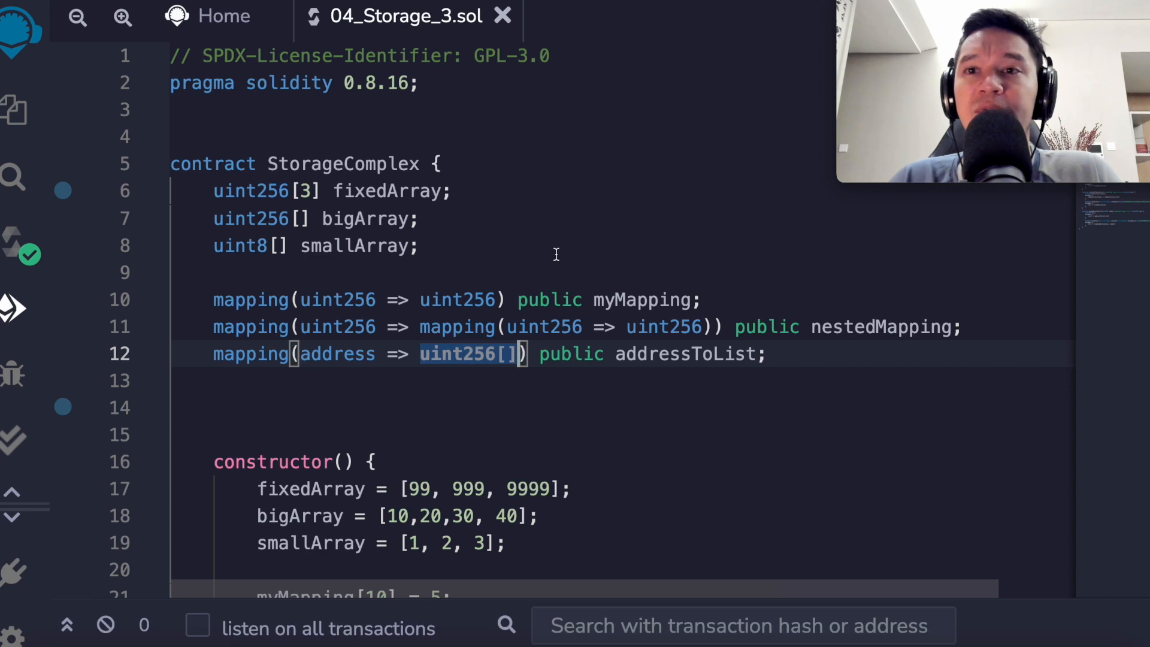
scroll("down", 3)
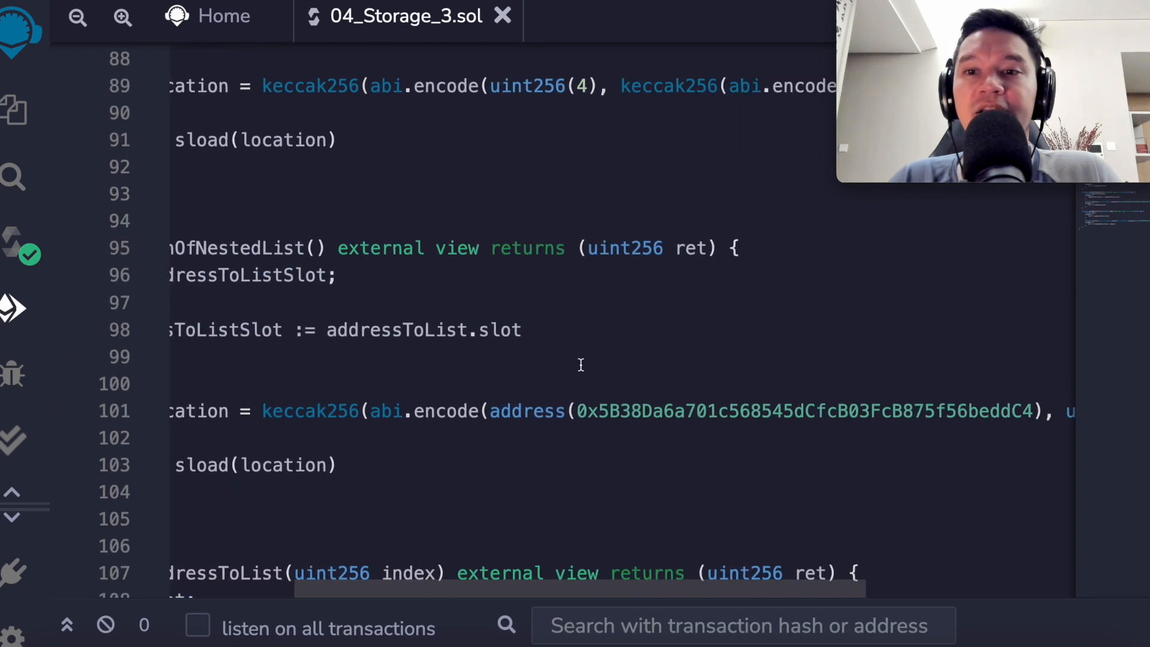
double_click(249, 274)
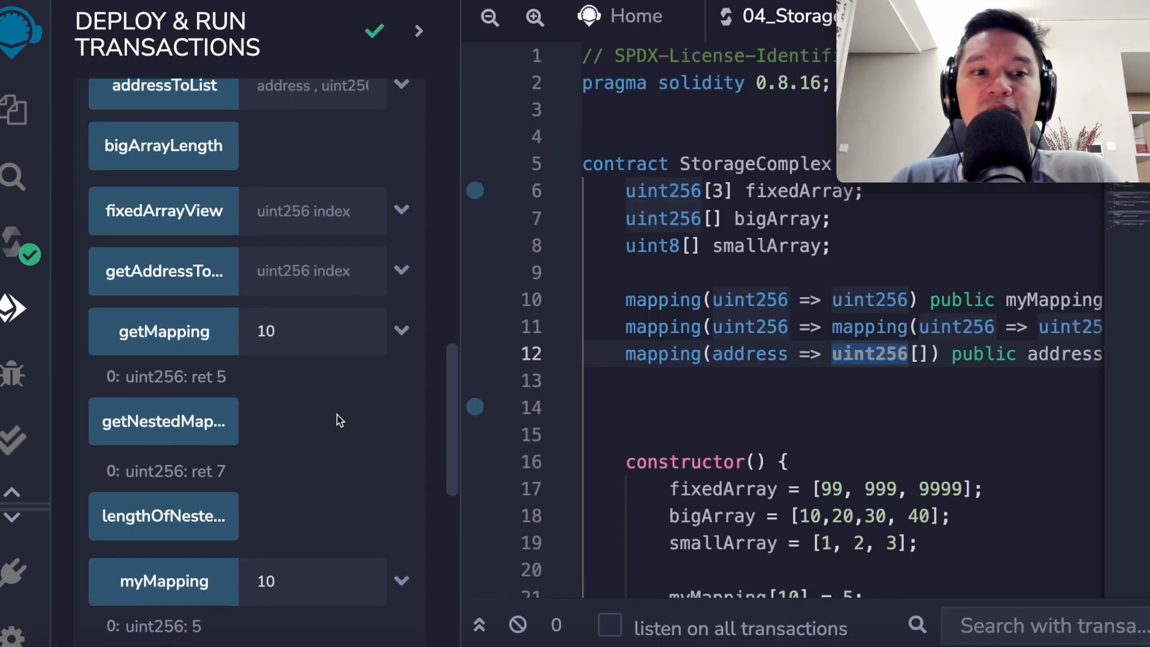
scroll("down", 3)
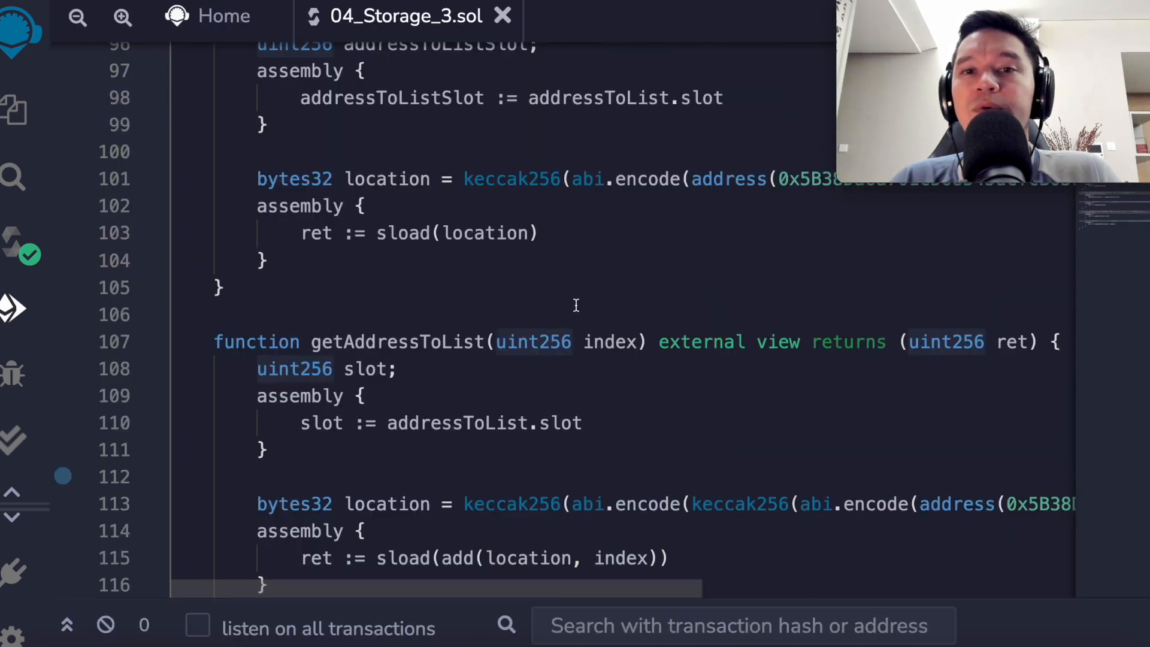
- View lengthOfNestedList returning 3 and getAddressToList at index 0 returning 42
scroll("right", 3)
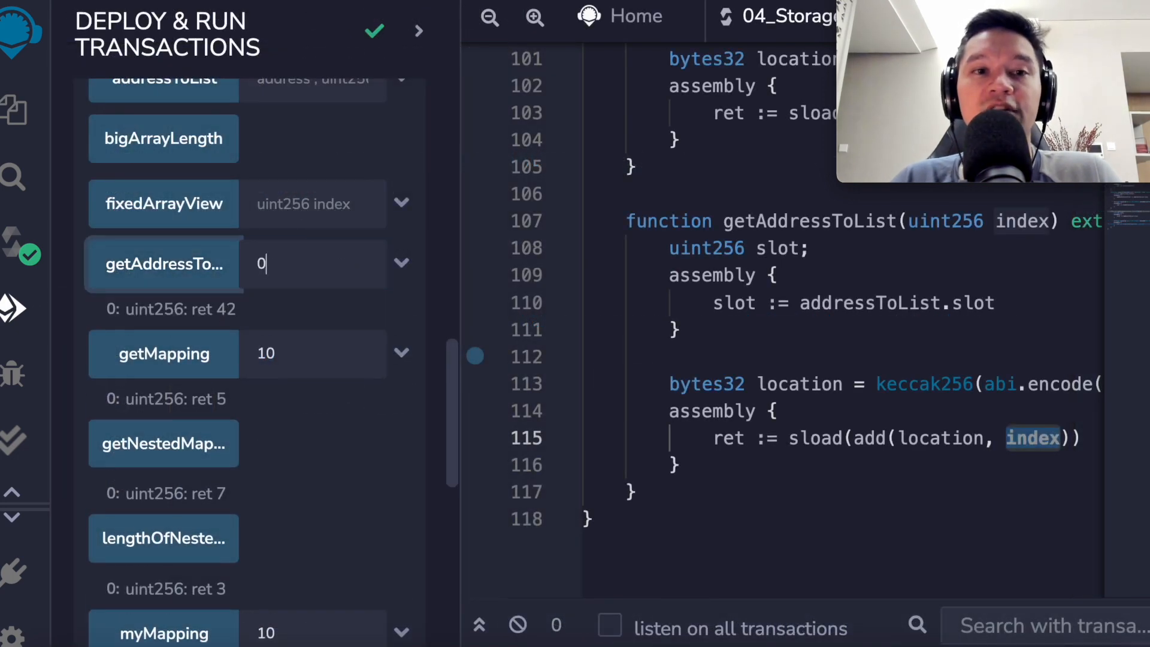
- Enter index 2 in the getAddressToList field to query the address's list
type("2")
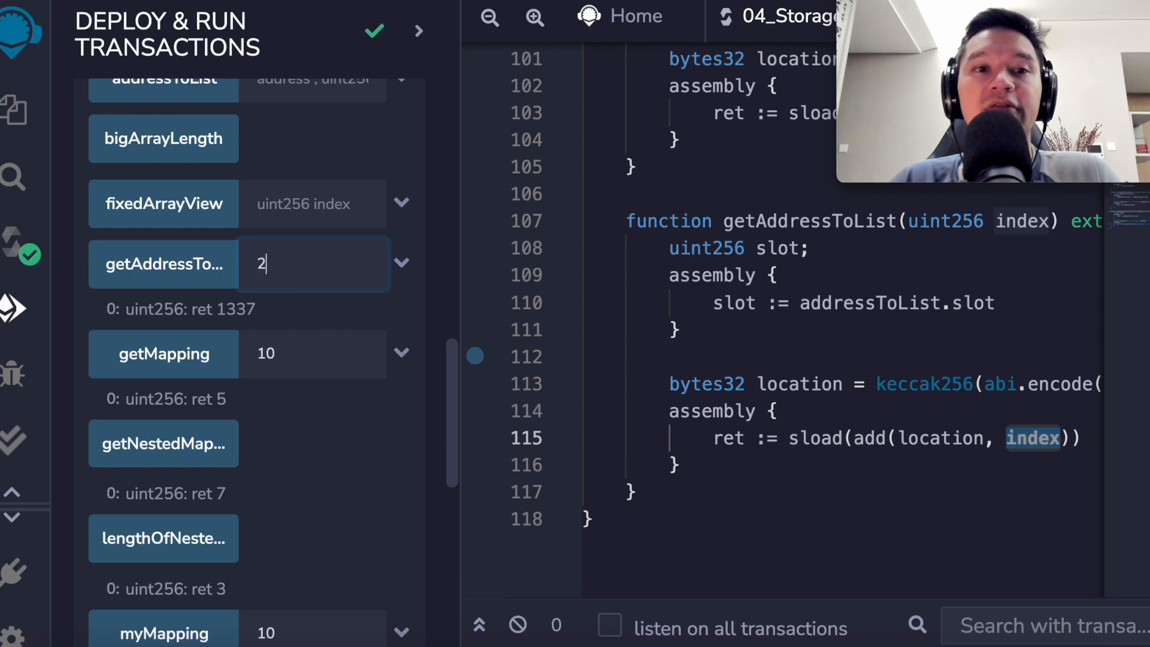